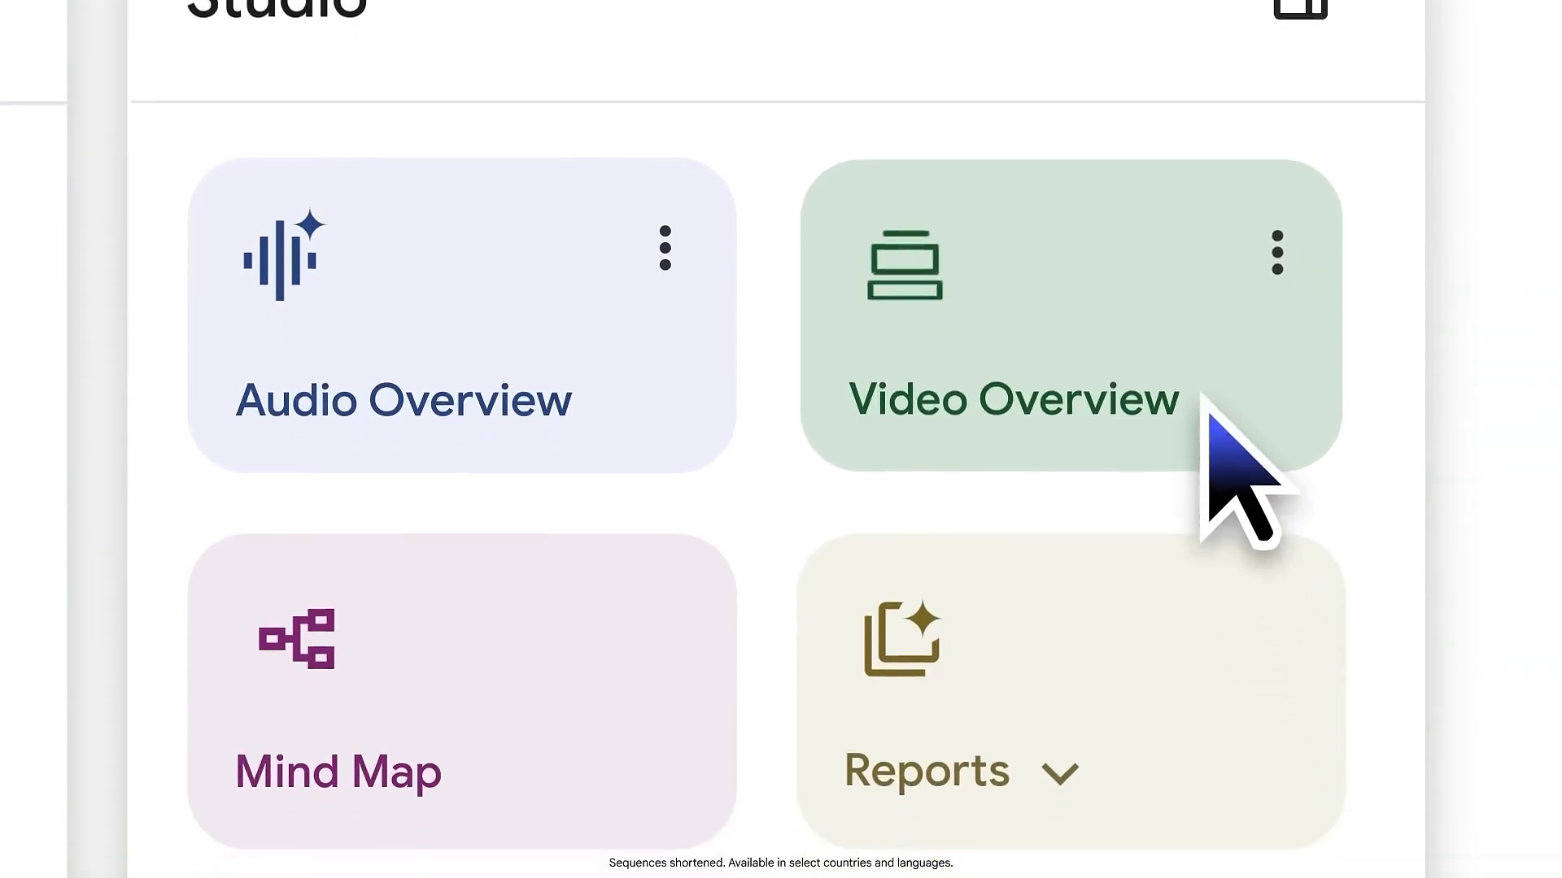
# Step: Leave the Art History 107 notebook and land on the NotebookLM homepage with 'Understand Anything'
pyautogui.scroll(-3)
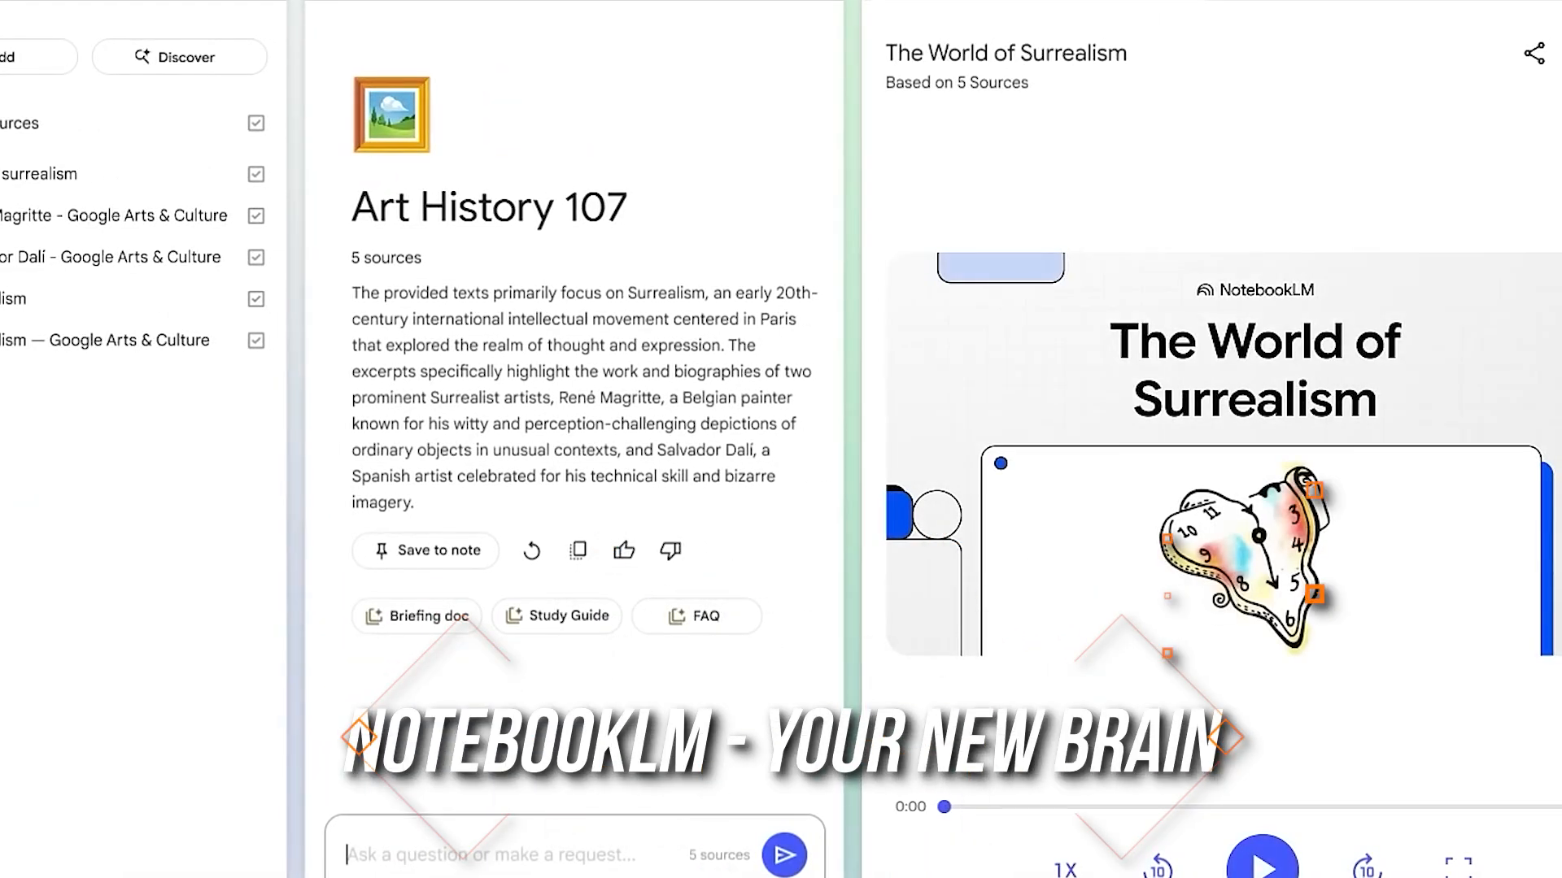
pyautogui.click(1259, 869)
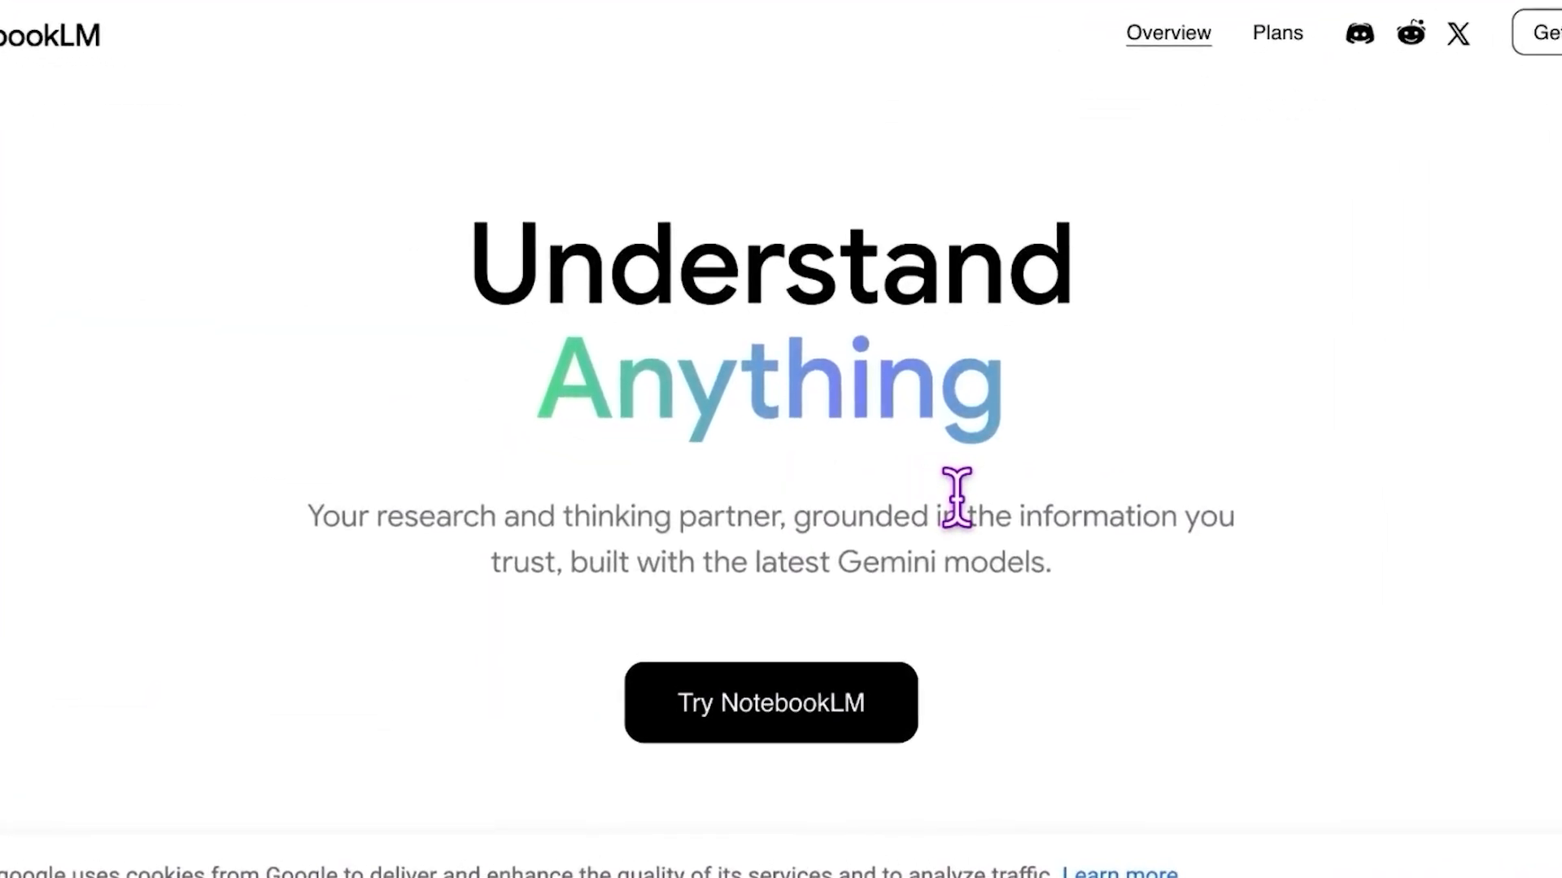
# Step: Open the Journal & Feelings notebook to view its Pasted Text source guide
pyautogui.click(770, 703)
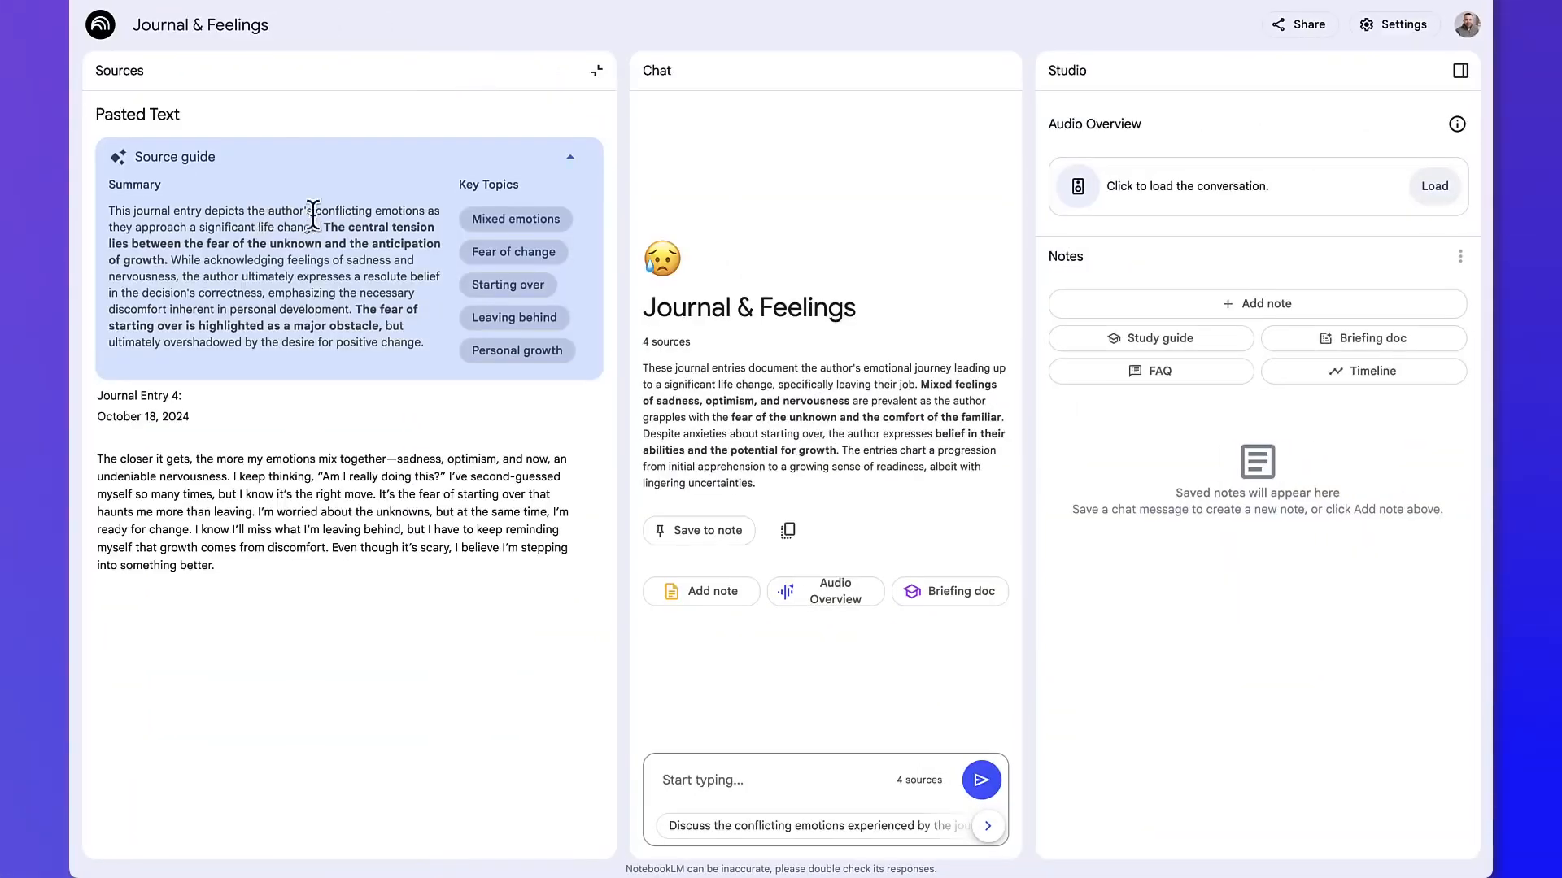
pyautogui.moveTo(319, 504)
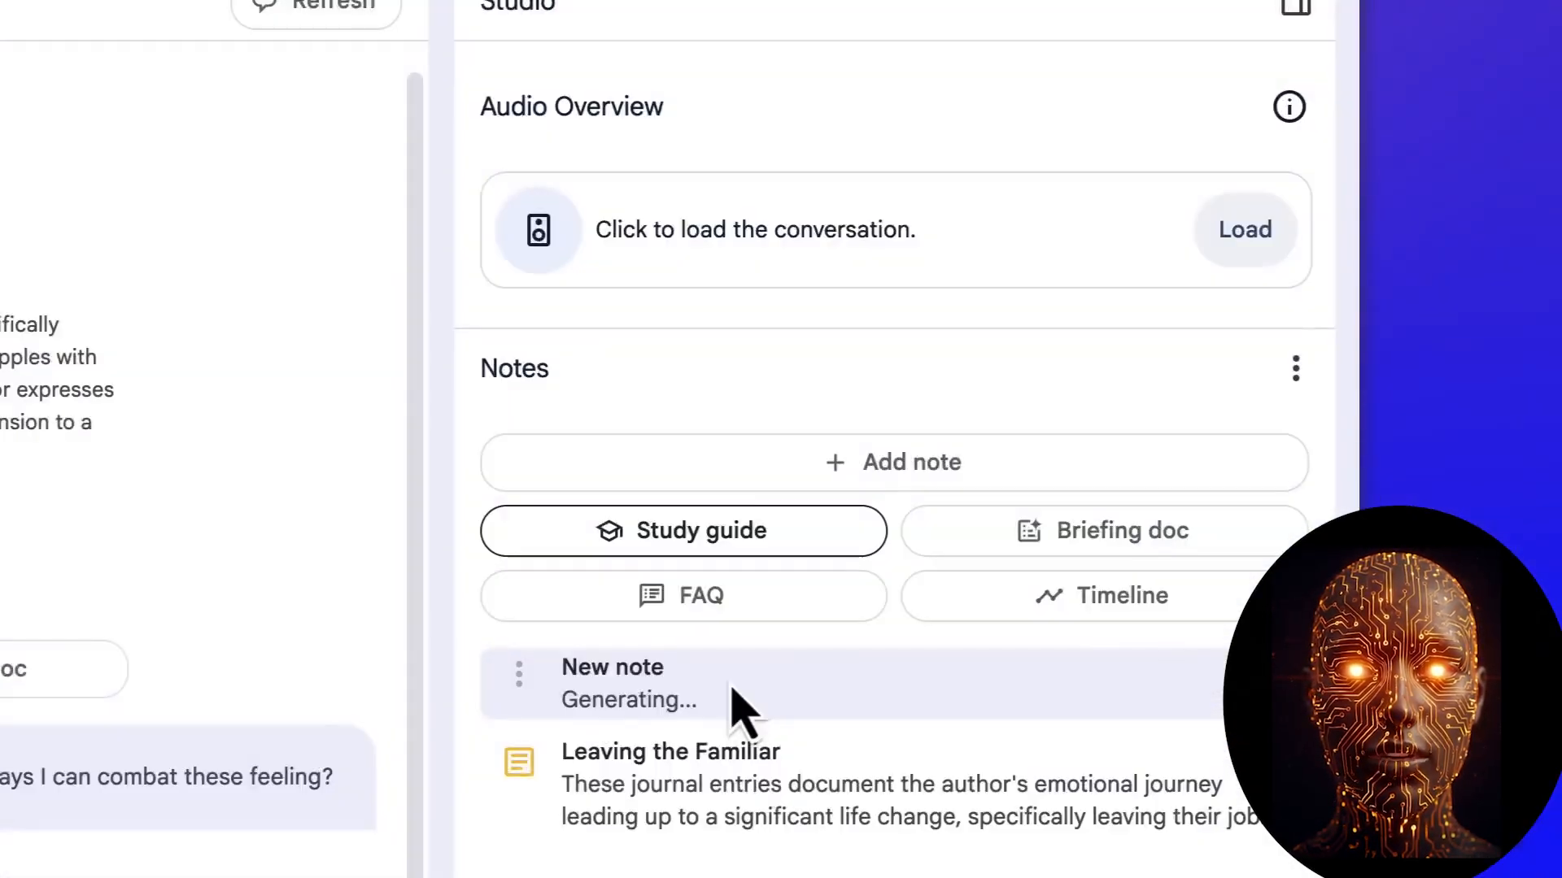
pyautogui.moveTo(673, 726)
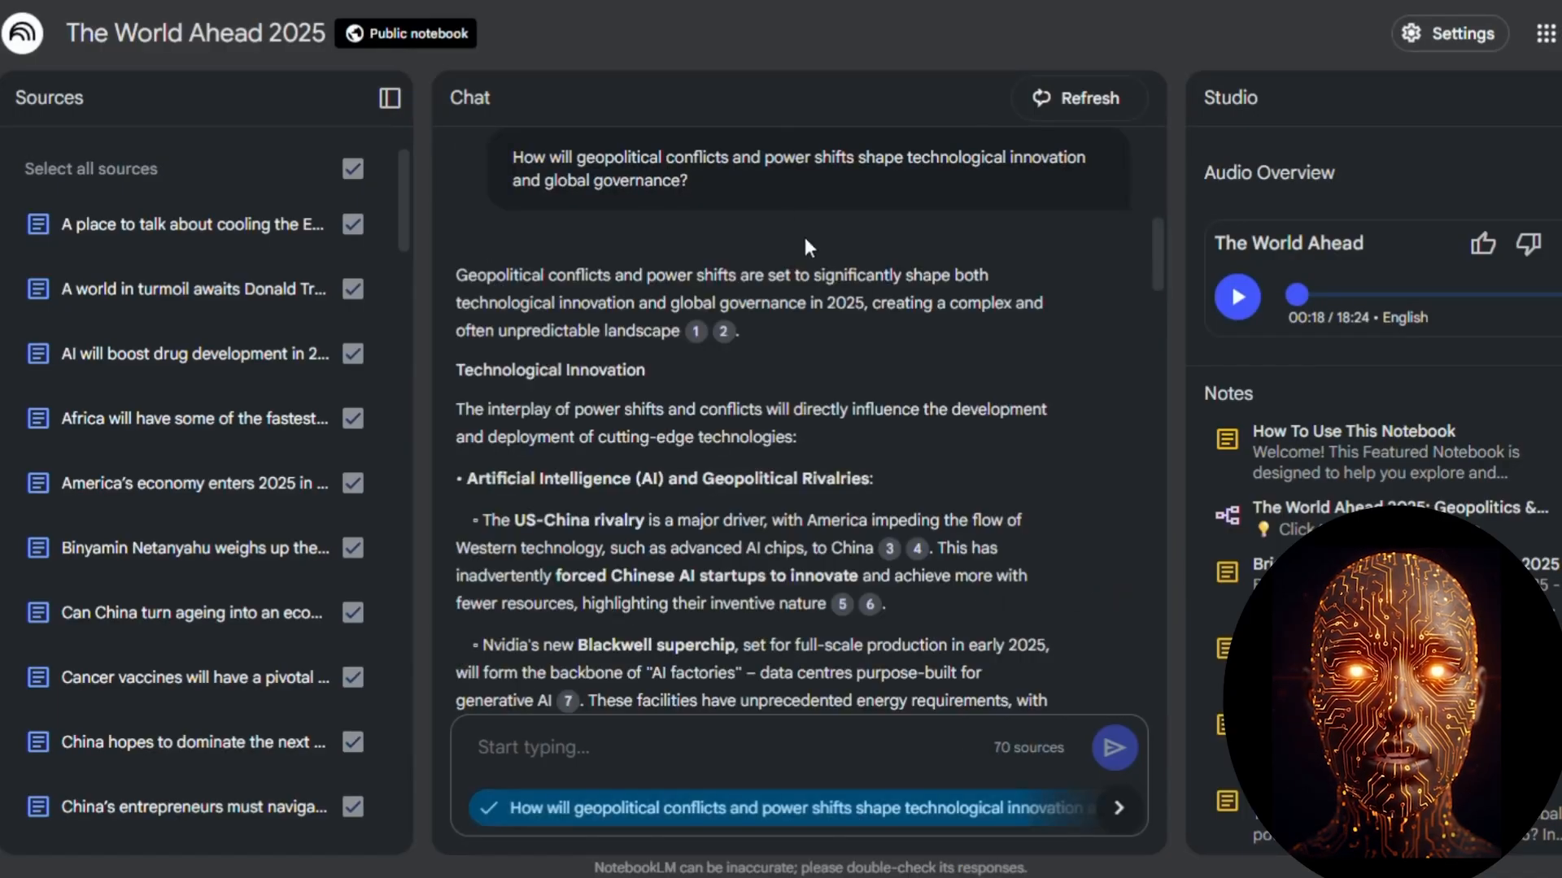
# Step: Browse the Q1 2025 Earnings mind map, then include the USER sources in Vertical AI Agents
pyautogui.scroll(-3)
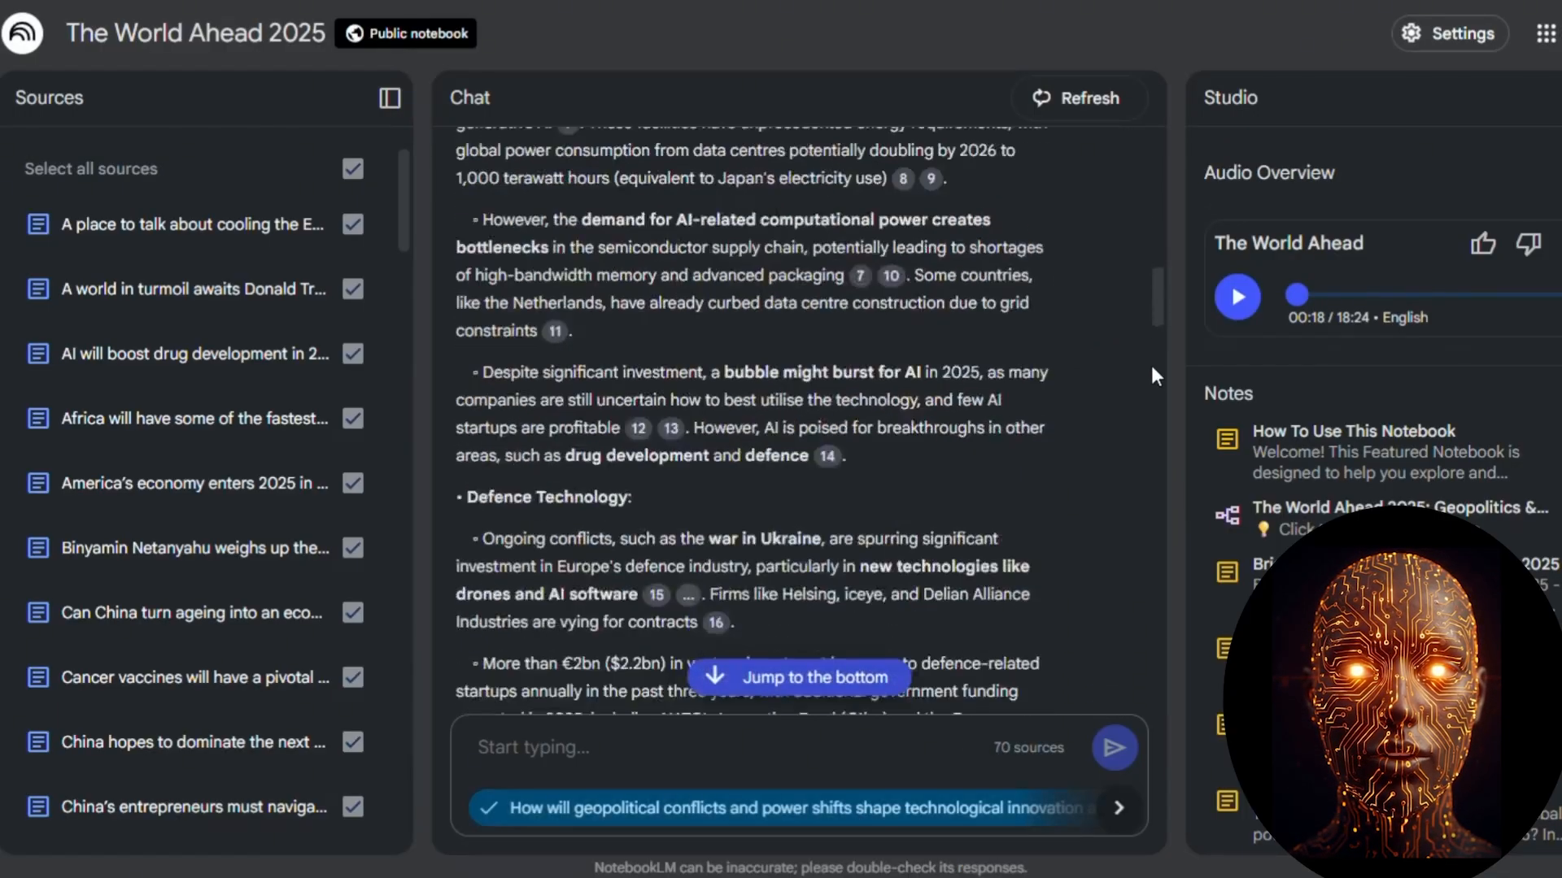
pyautogui.scroll(-3)
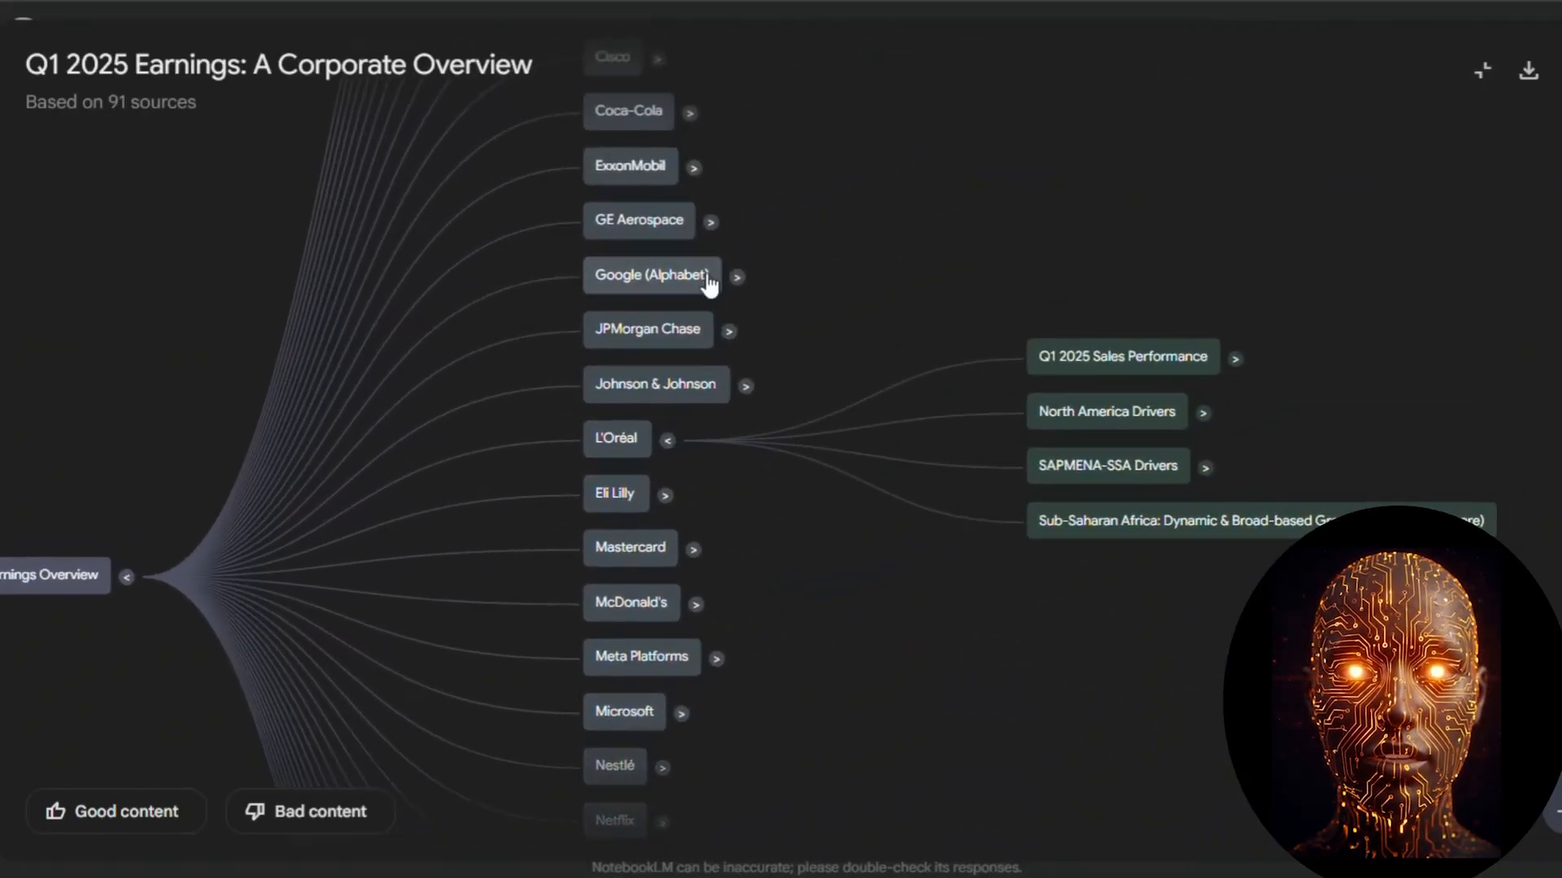
pyautogui.click(729, 332)
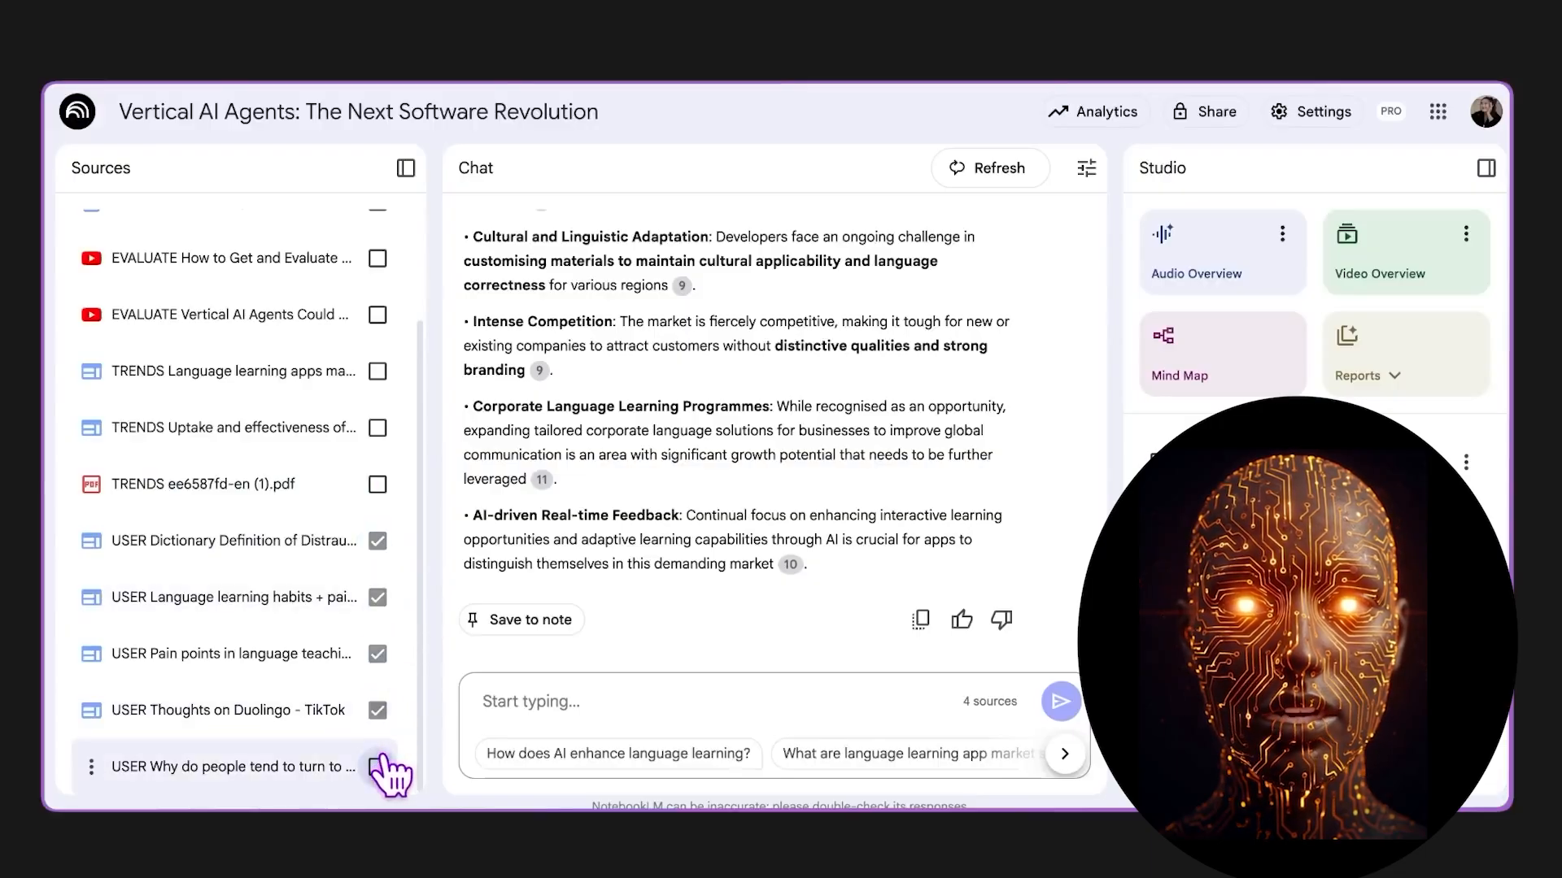
# Step: Ask the Vertical AI Agents chat to 'summarize the user pai' before switching to Perplexity
pyautogui.write('summarize the user pai')
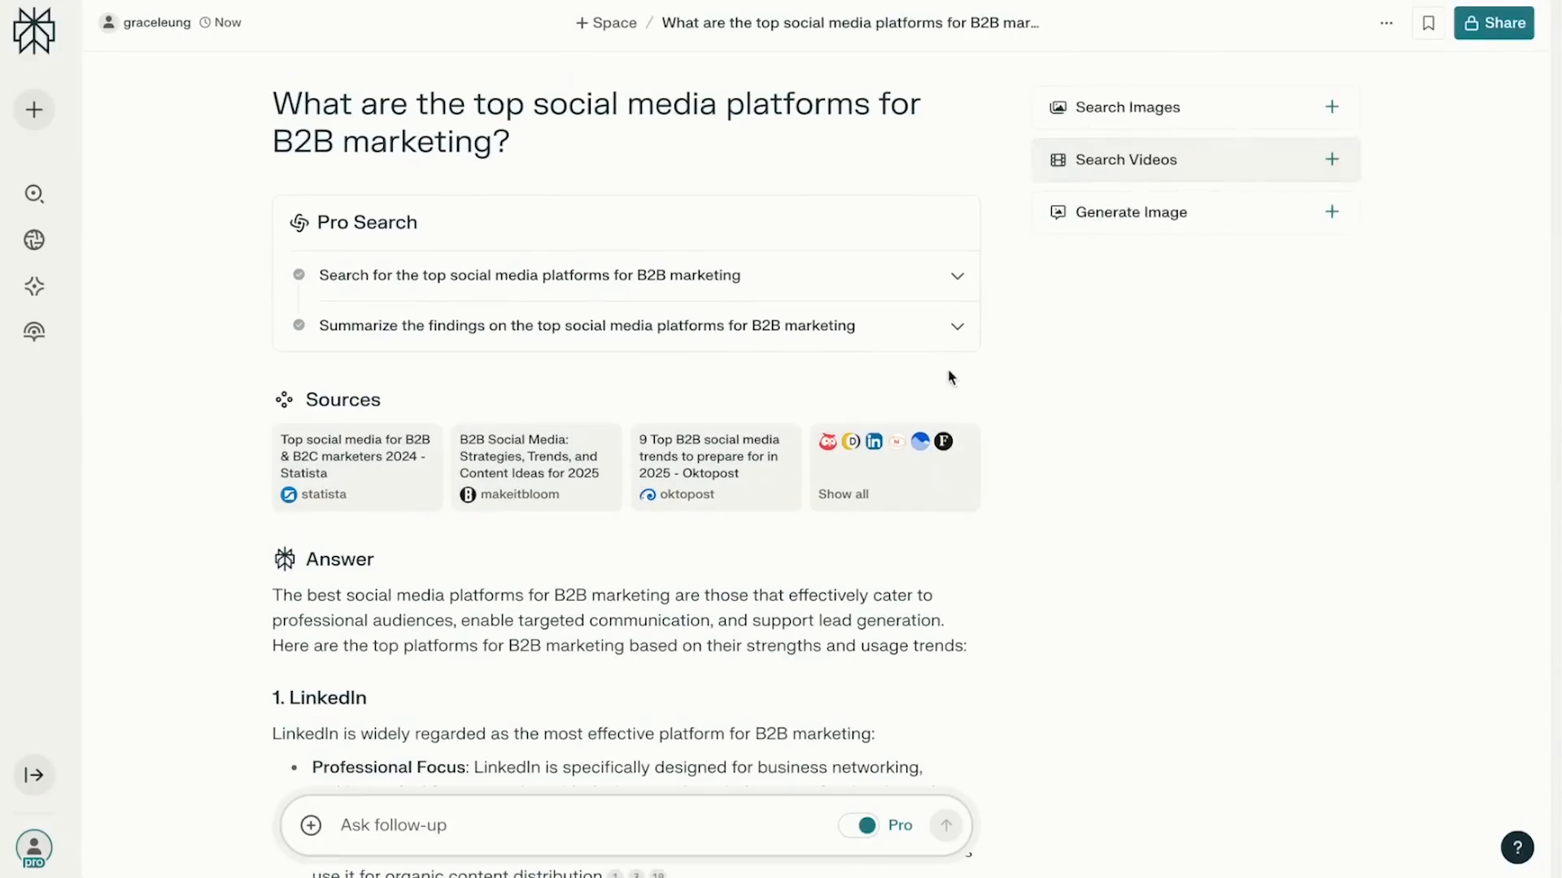
# Step: Review the Perplexity reports thread's 10 sources feeding the Responsible AI Market Research notebook
pyautogui.click(843, 495)
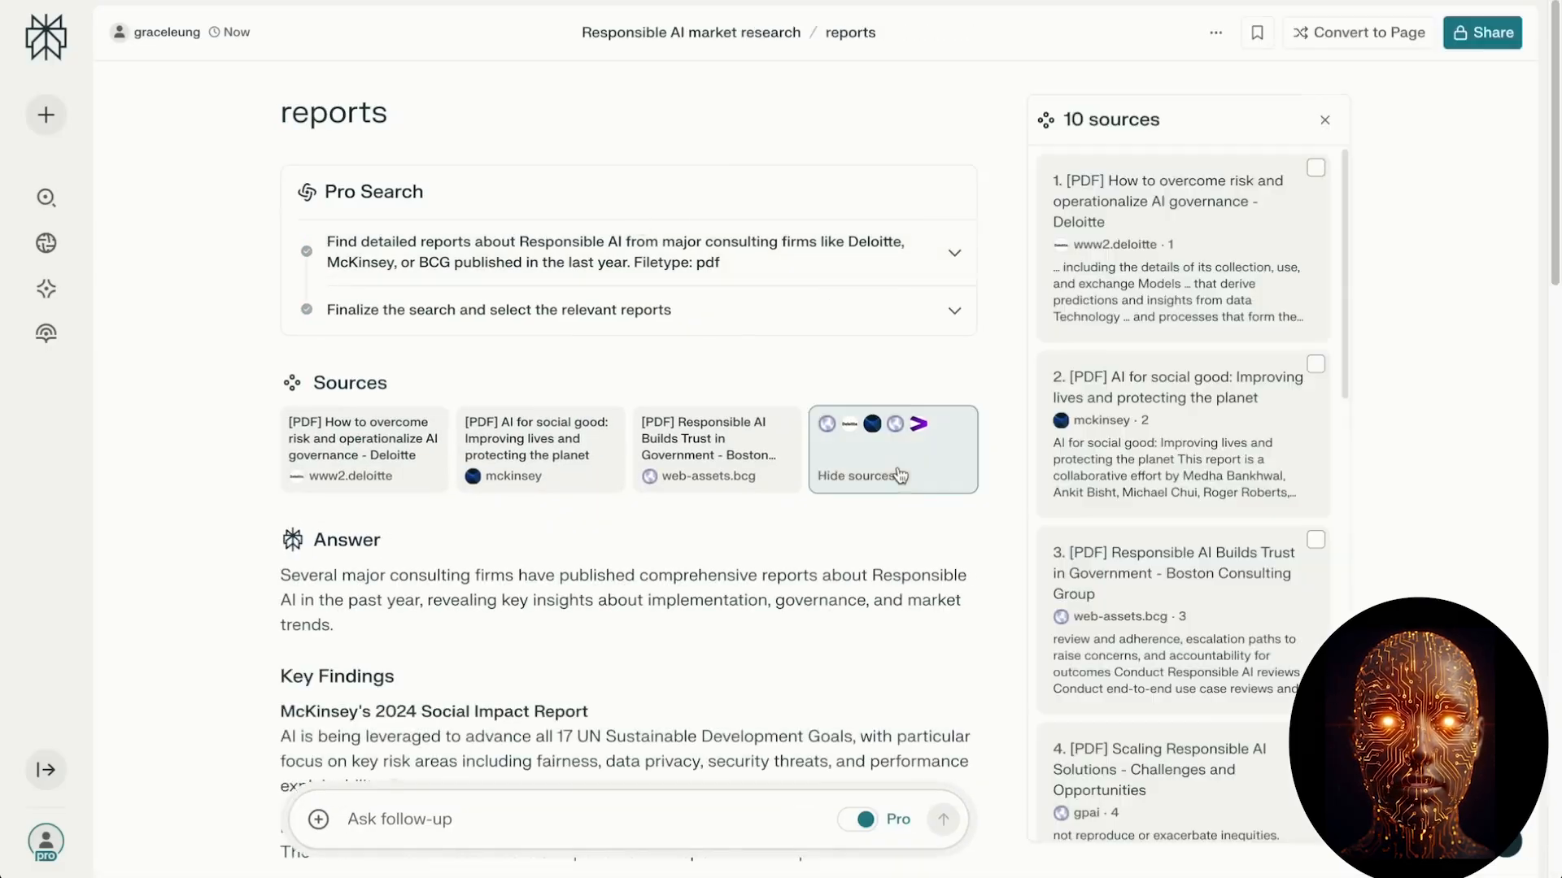
pyautogui.scroll(-3)
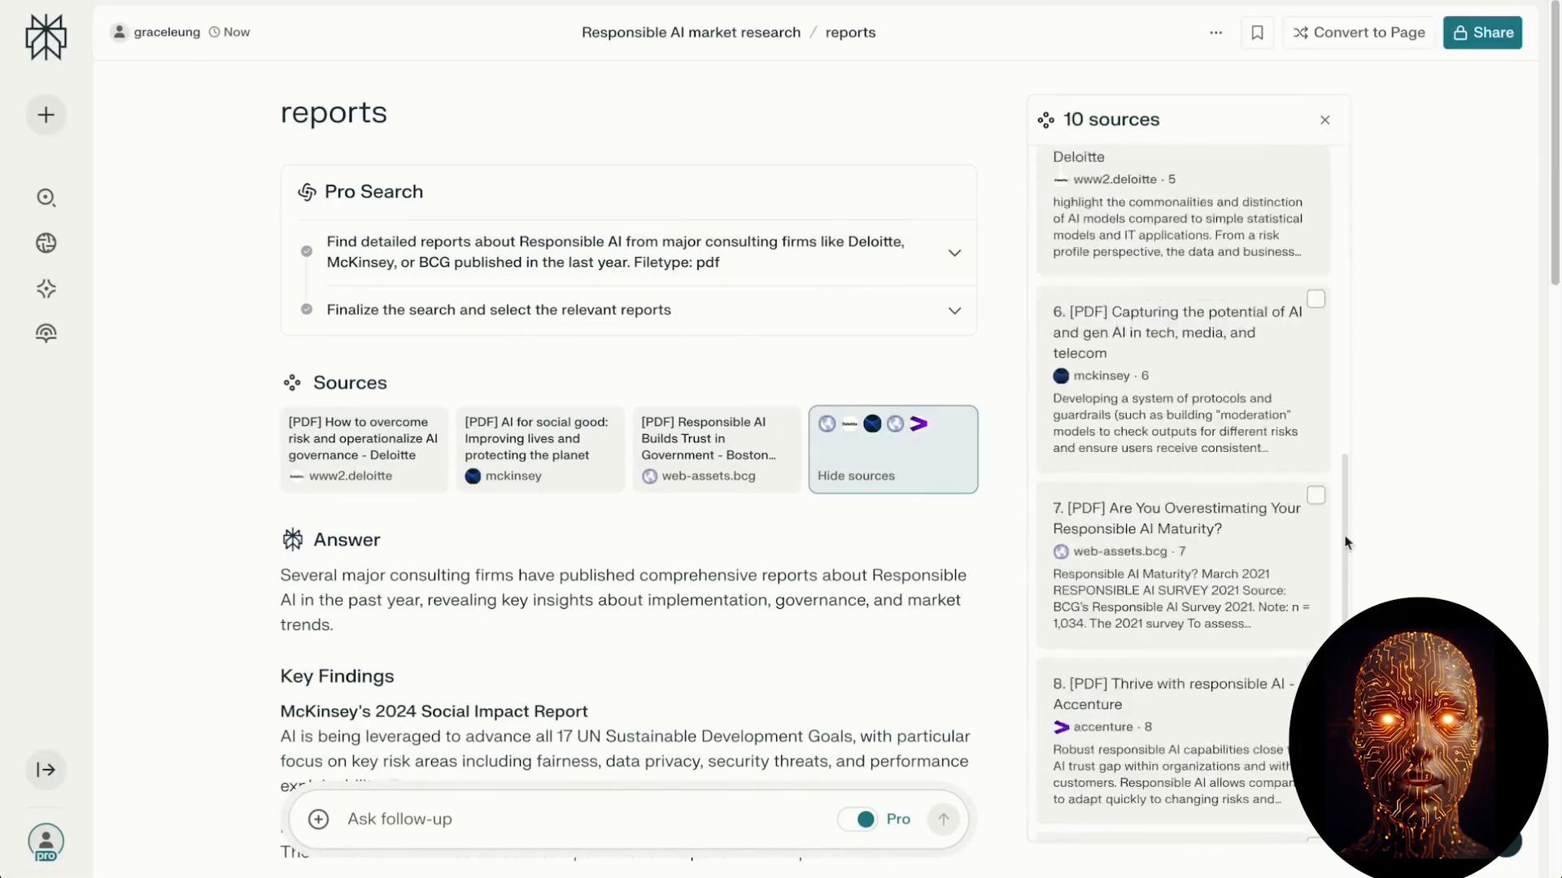
pyautogui.click(365, 449)
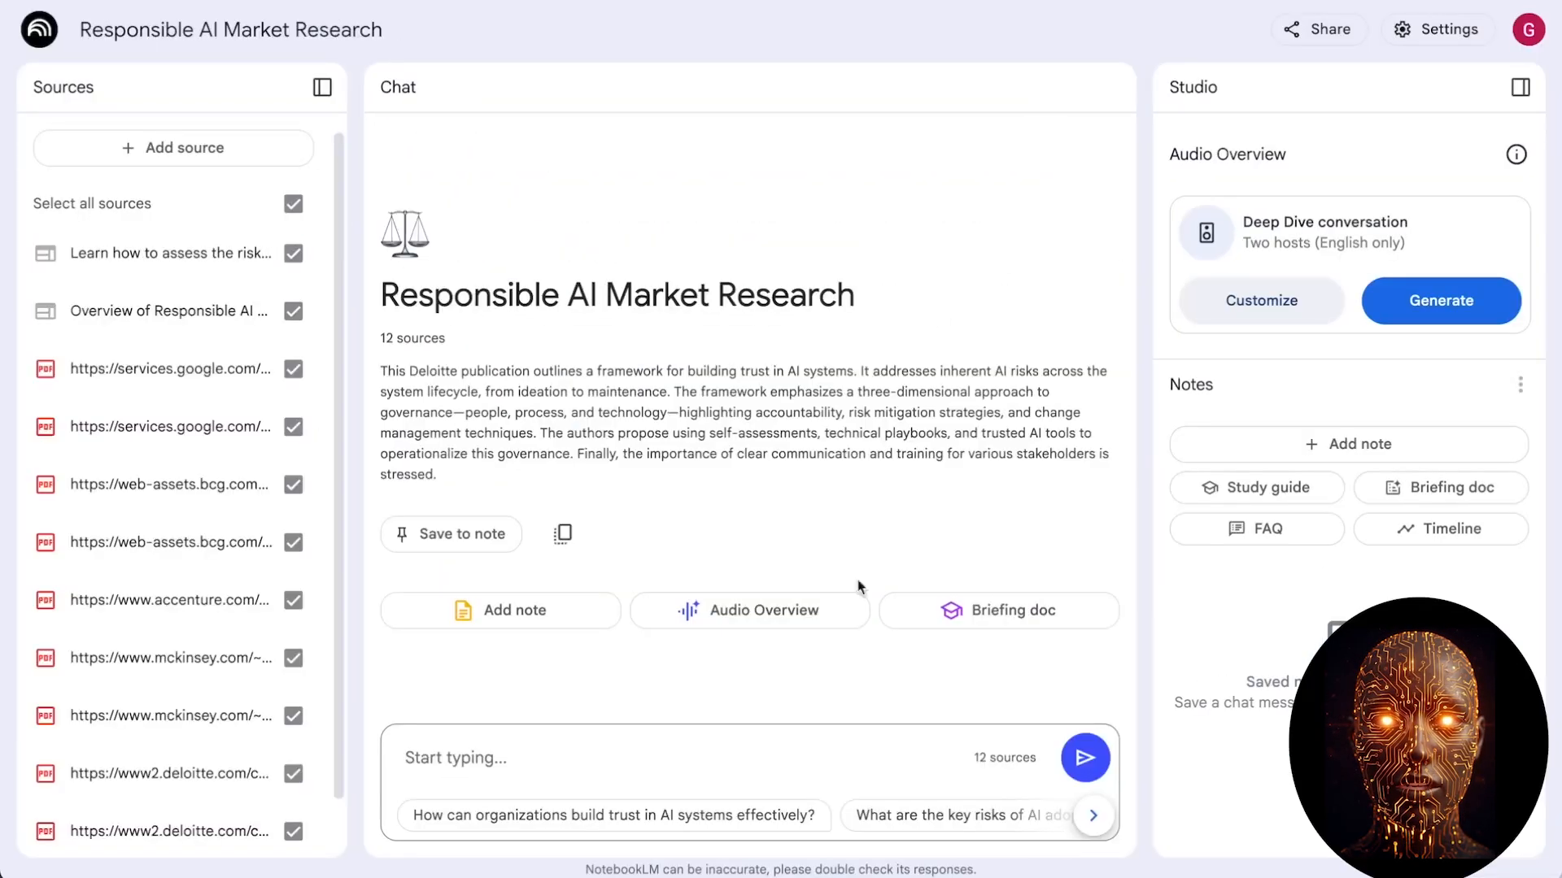
# Step: Ask the chat 'What major shifts are happening in Responsible AI across the industry?'
pyautogui.write('What major shifts are happening in Responsible AI across the industry?')
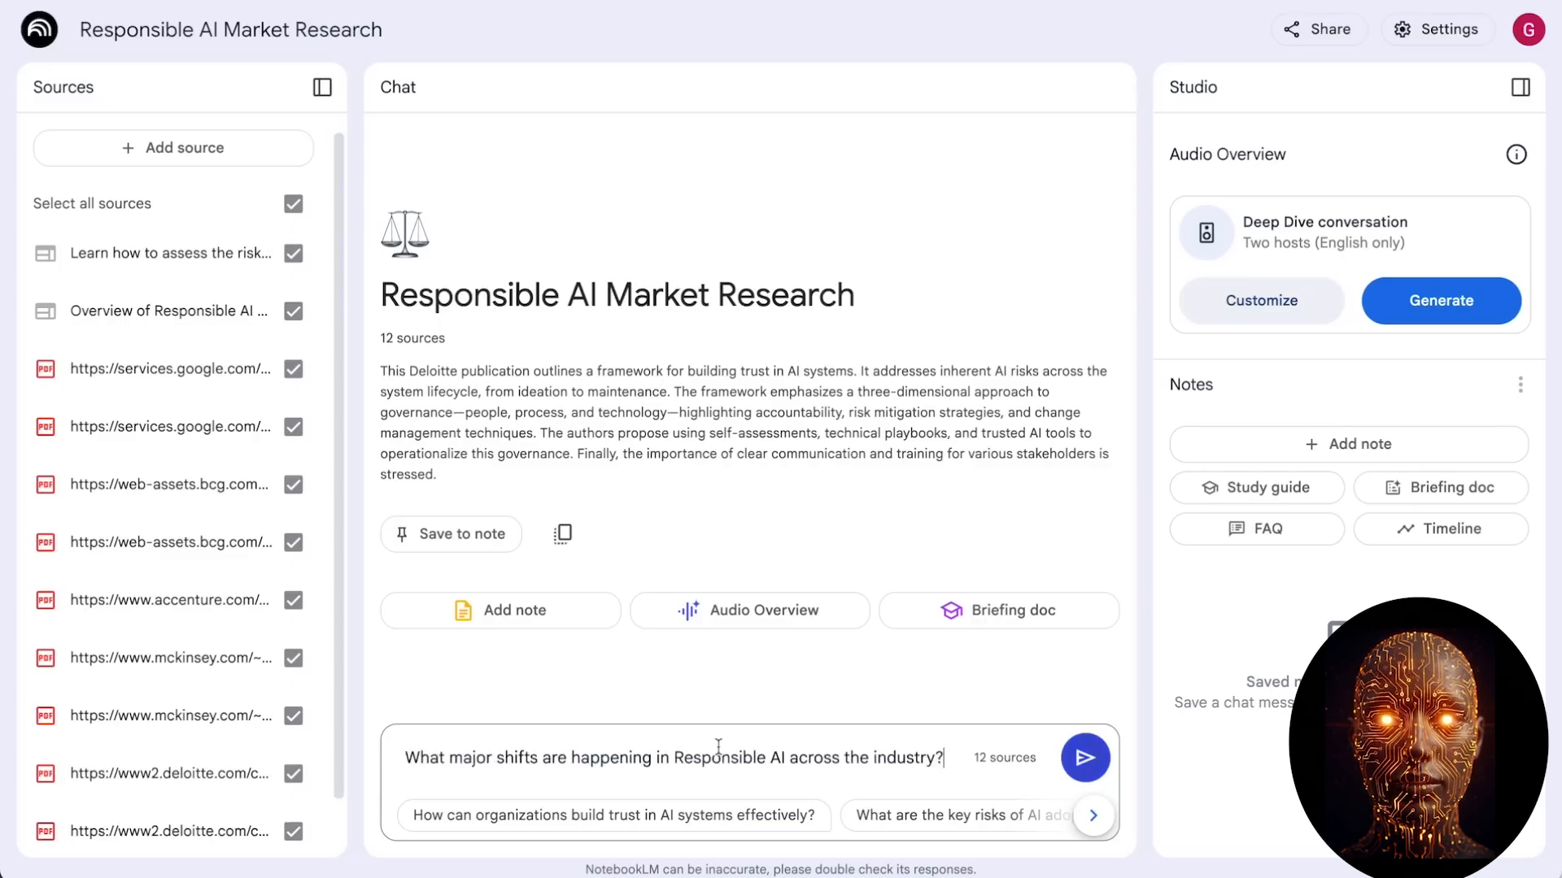
pyautogui.click(1085, 759)
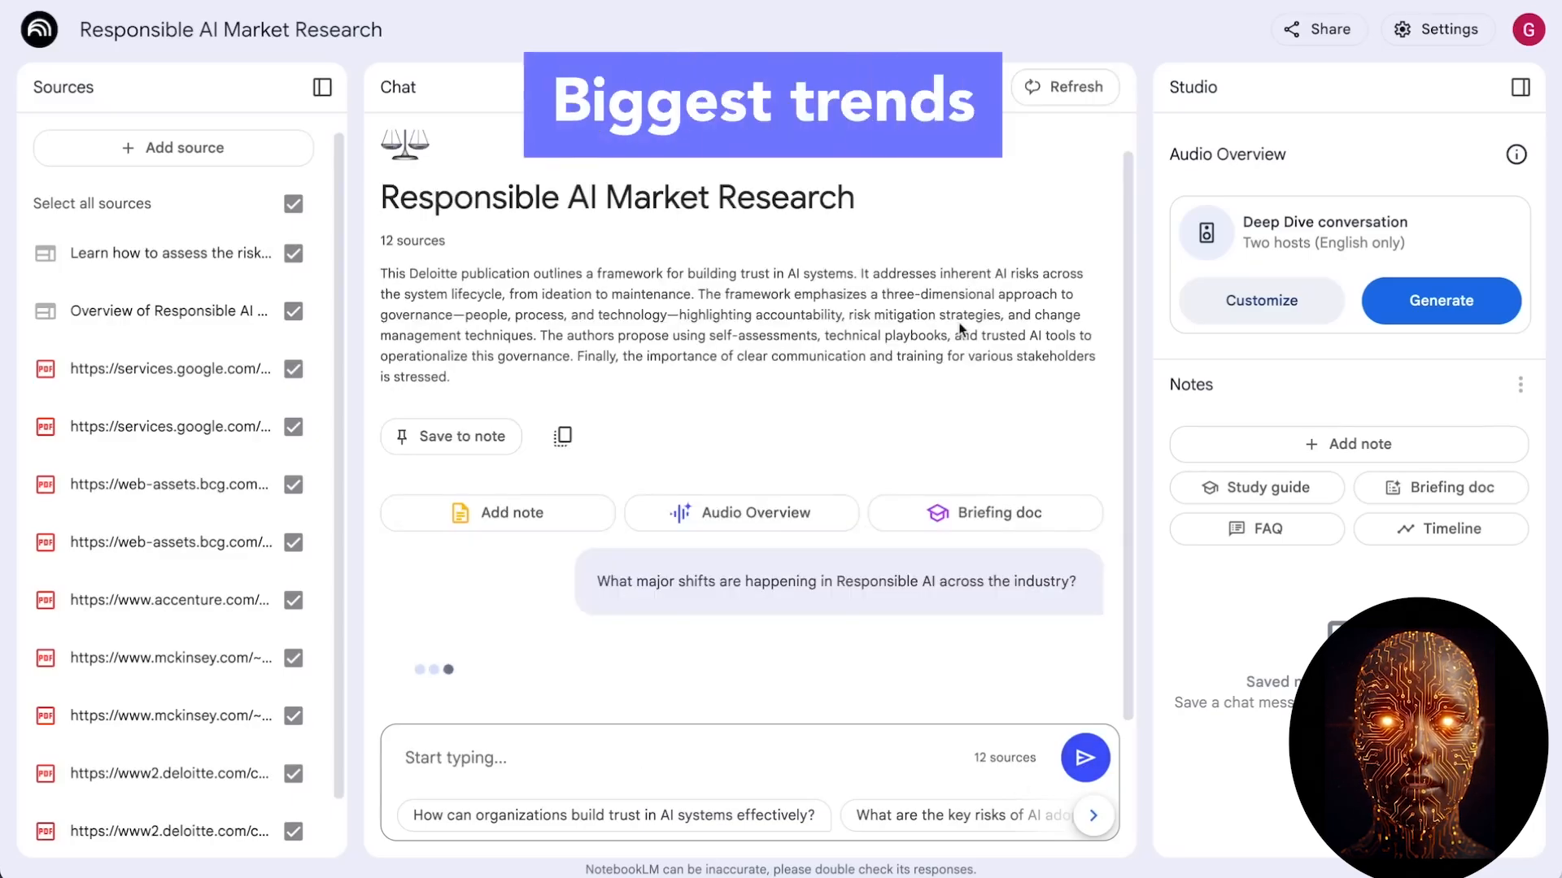